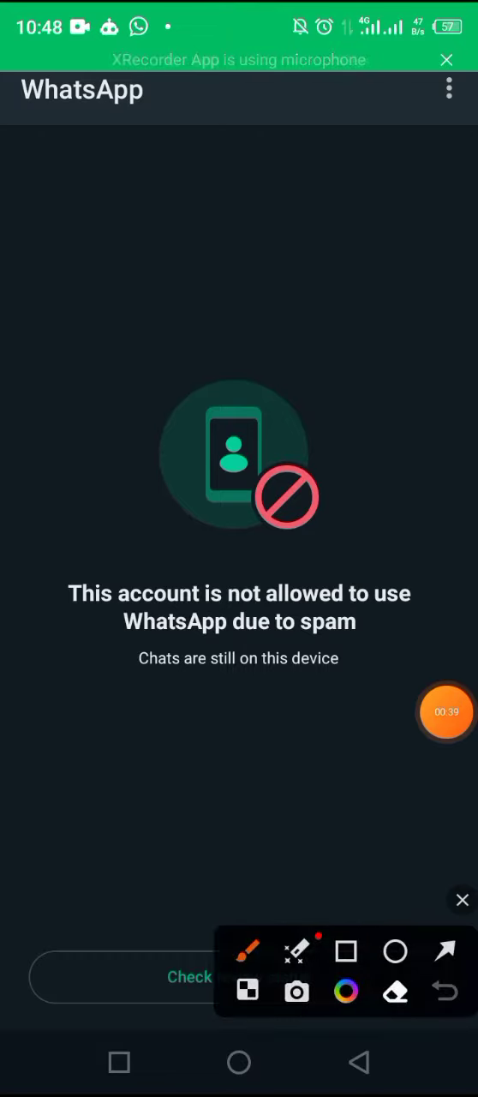
Open the account review request page via 'Check review status'
left_click_drag(167, 828, 301, 669)
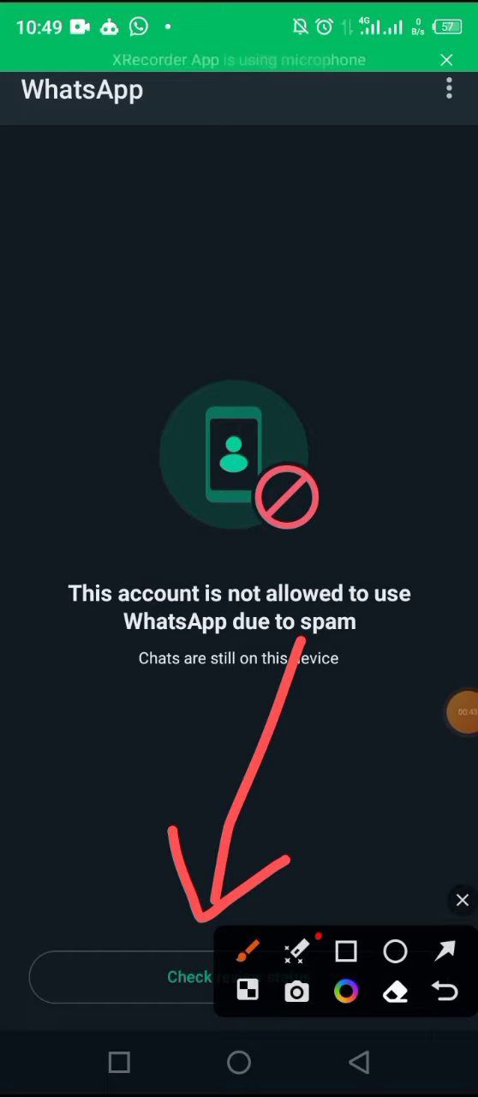
left_click(460, 899)
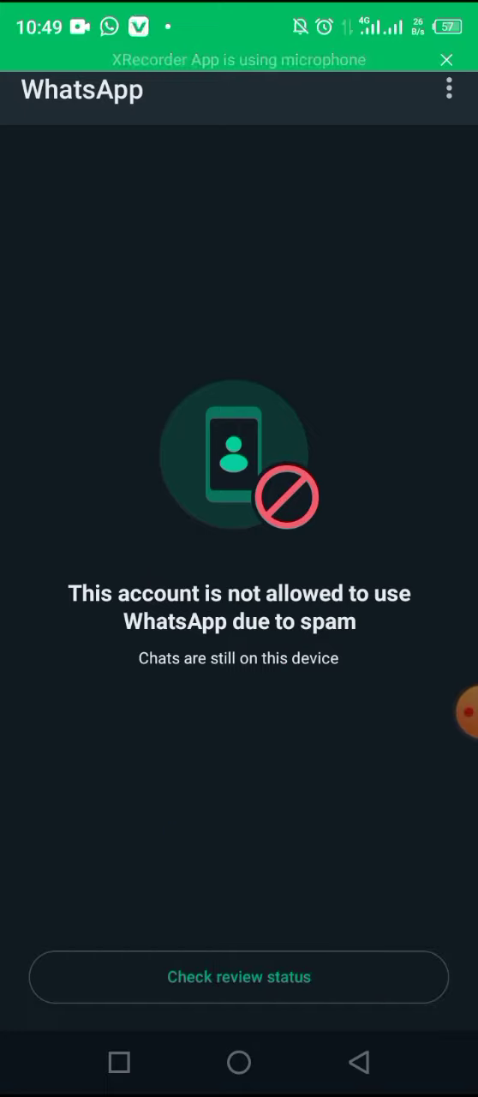
left_click(240, 977)
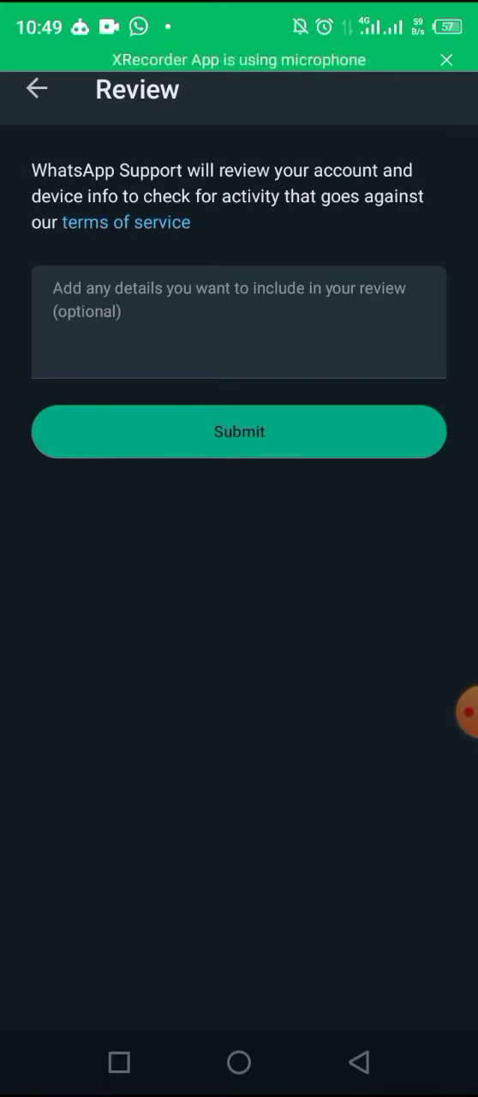
Enter an appeal saying contacts came from Facebook ads, then reposition after 'days to'
left_click(240, 322)
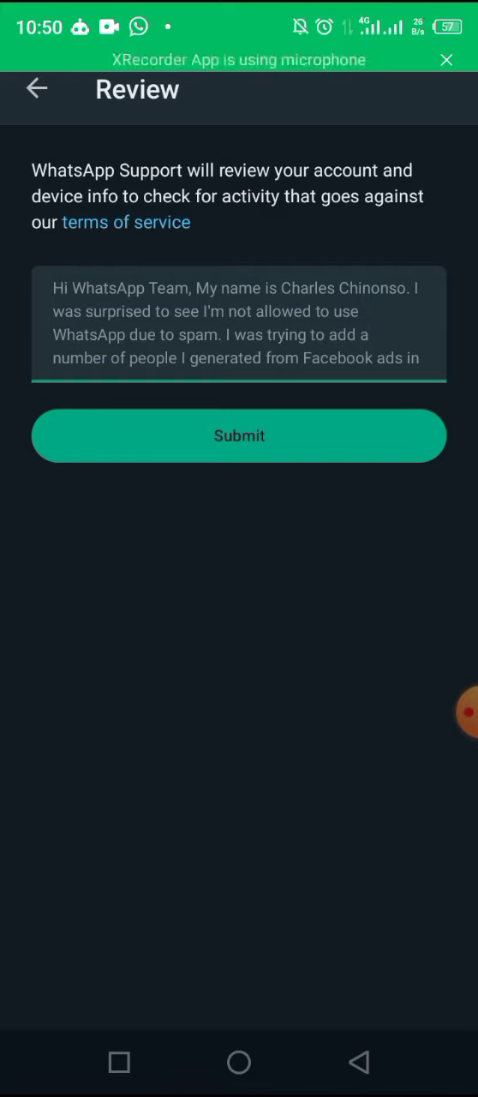
scroll("down", 3)
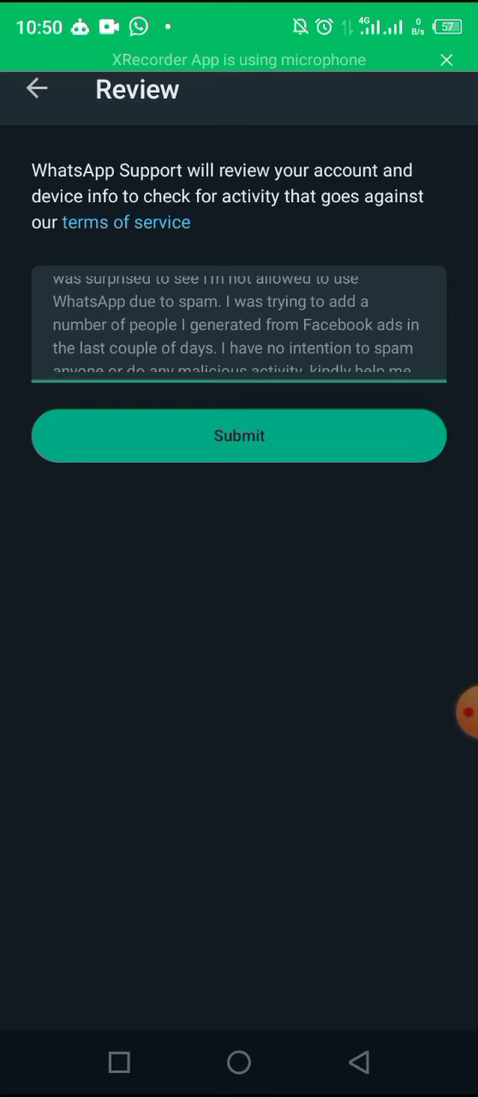
left_click(214, 330)
type(" to")
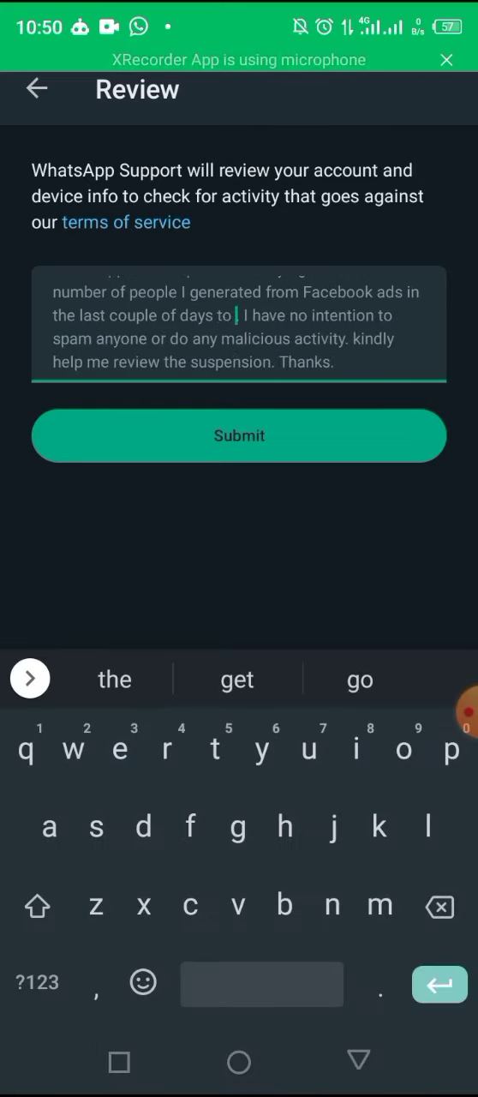
Add 'my WhatsApp Community' after 'days to' and end with 'suspension. Thanks.'
type("my")
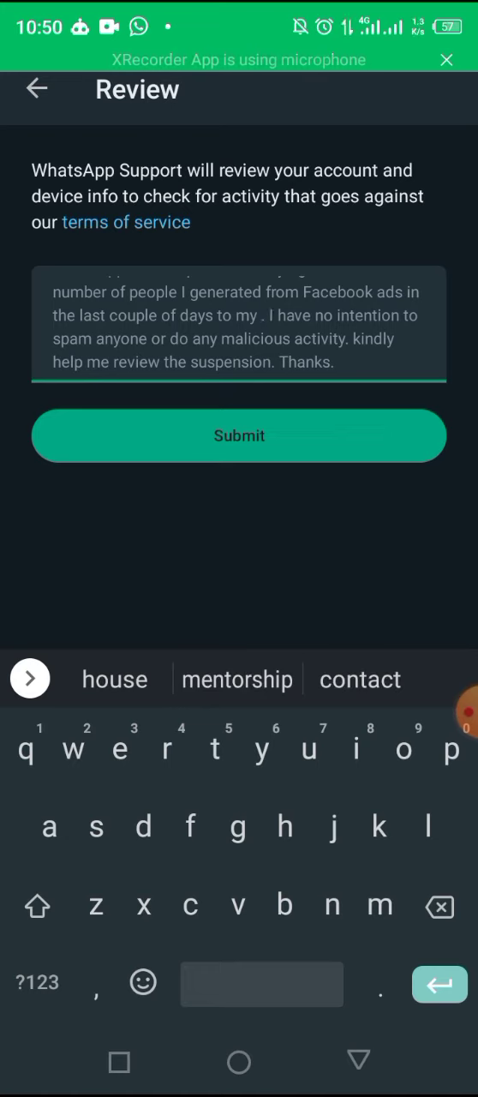
type("WhatsApp")
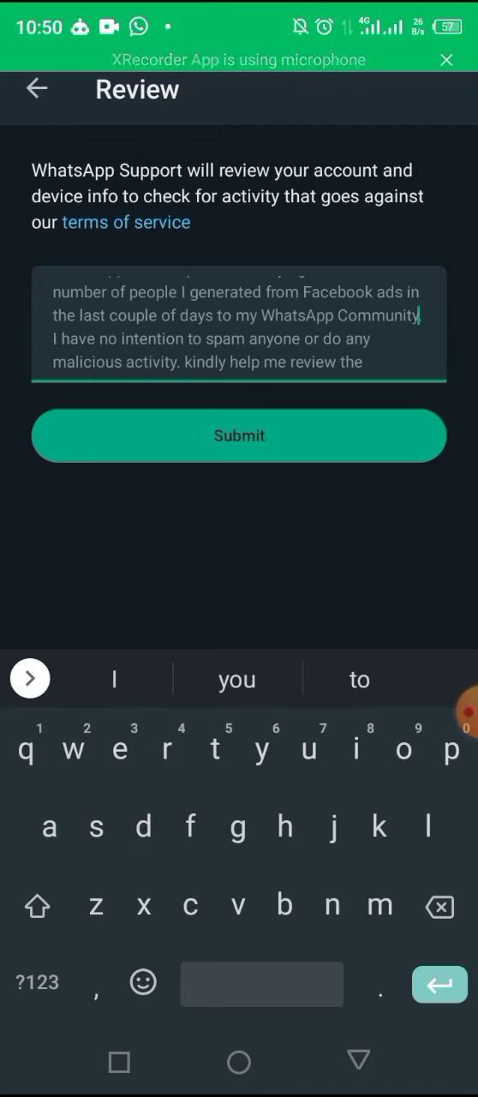
type("suspension. Thanks.")
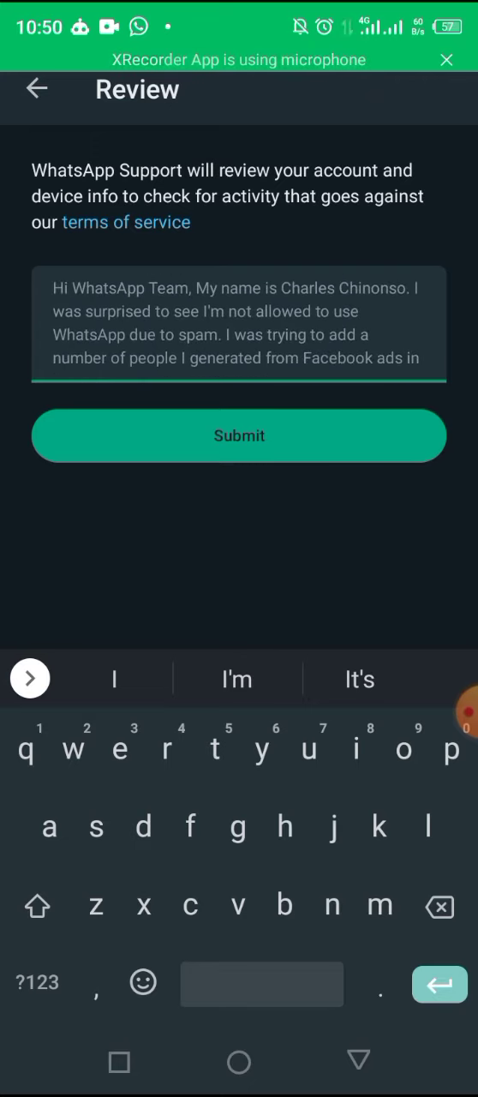
Insert the missing 'a' in the appeal and submit the review request
type("a")
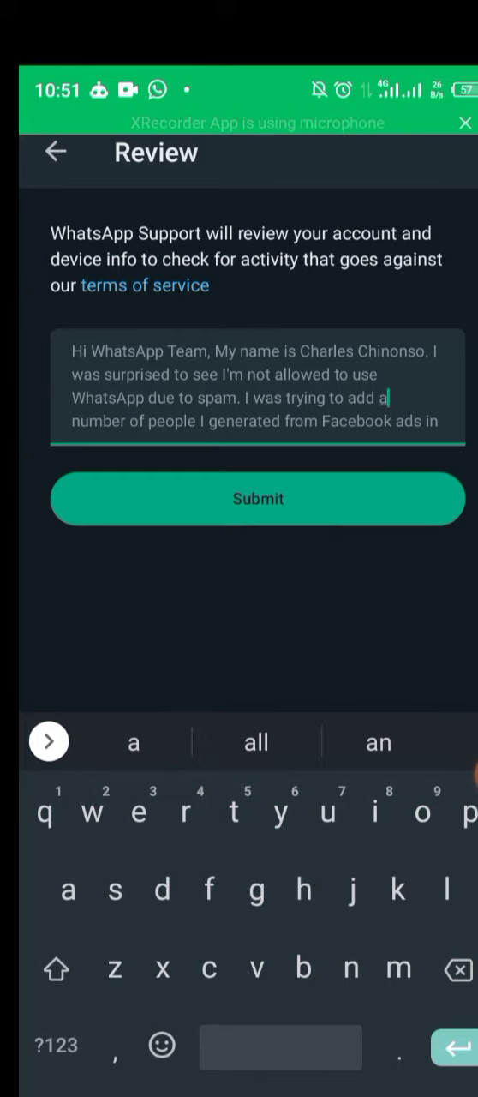
left_click(258, 499)
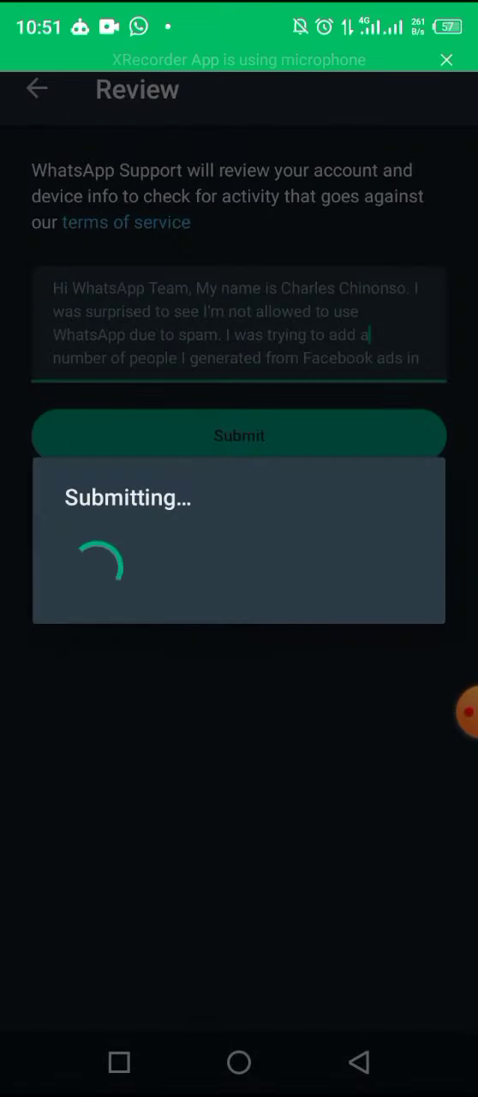